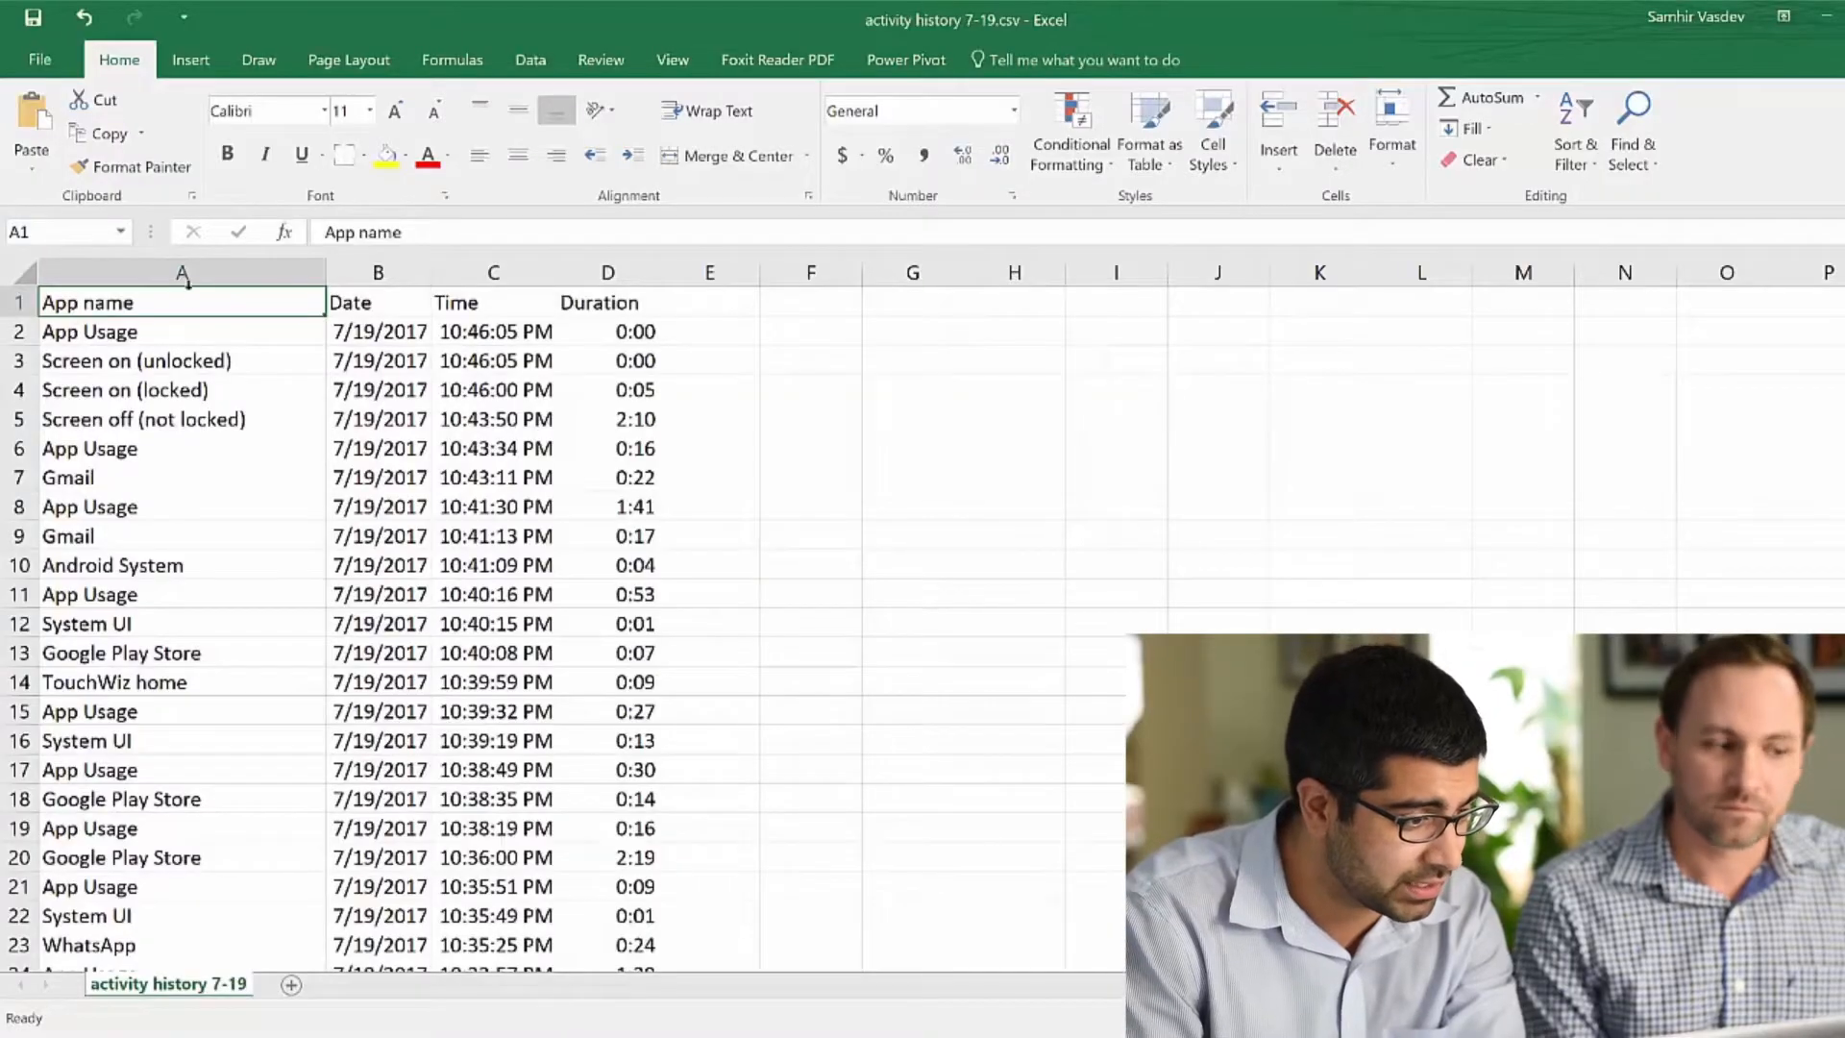
{"action": "left_click", "coordinate": [377, 272]}
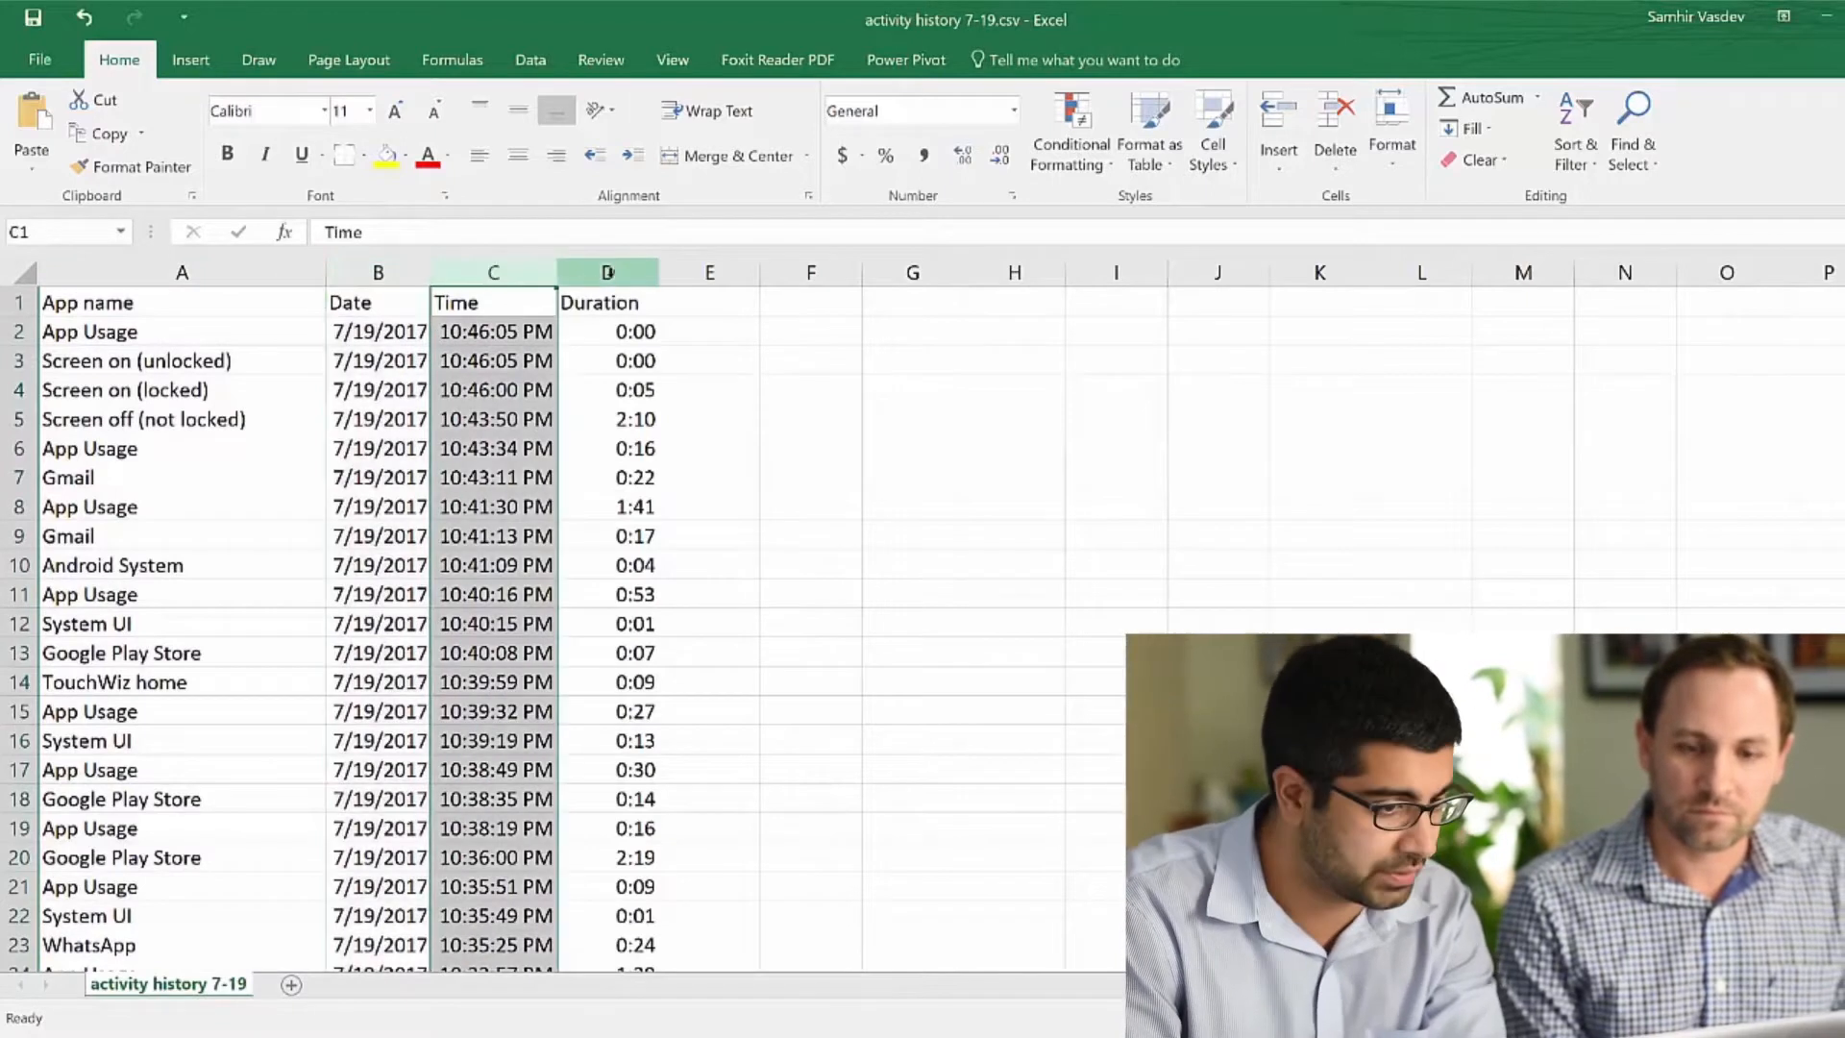
{"action": "left_click", "coordinate": [607, 272]}
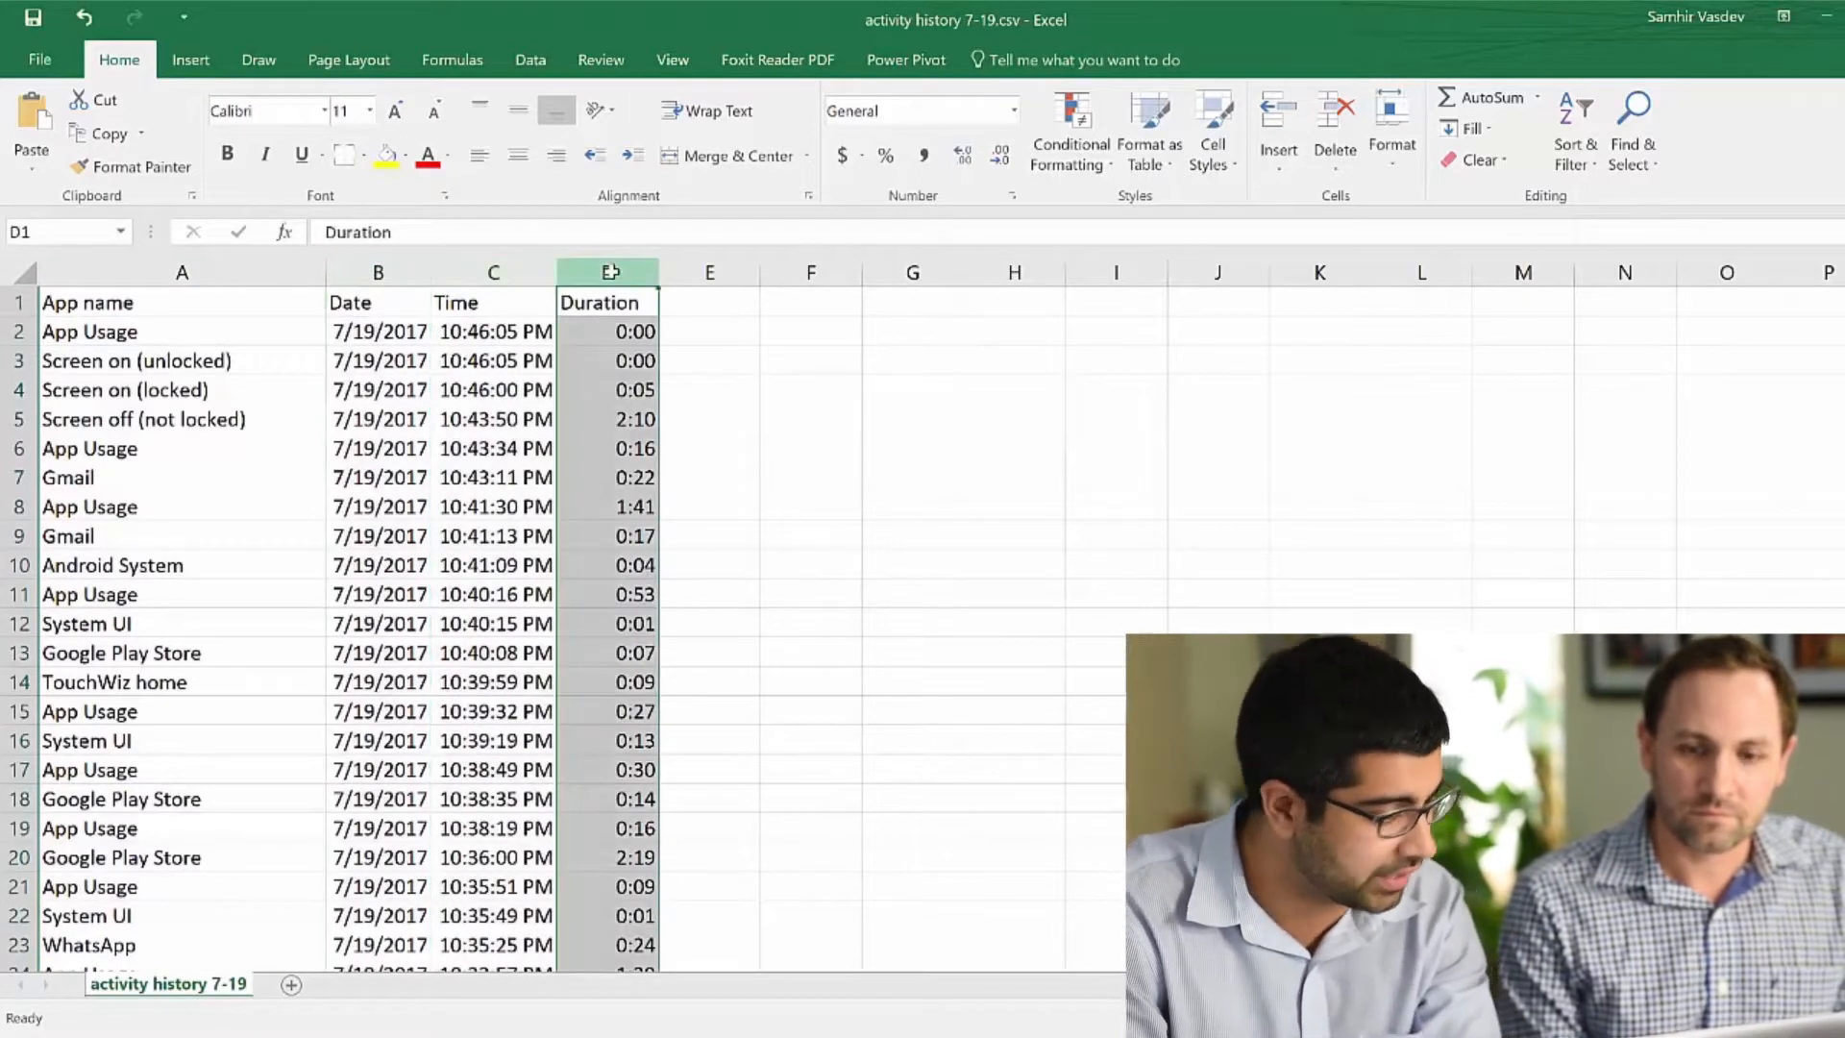